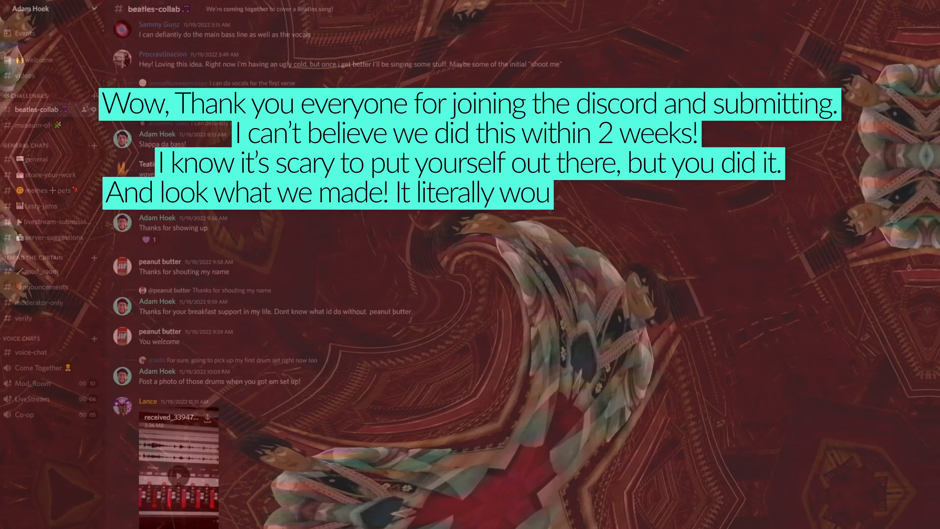
{"action": "scroll", "scroll_direction": "down", "scroll_amount": 3}
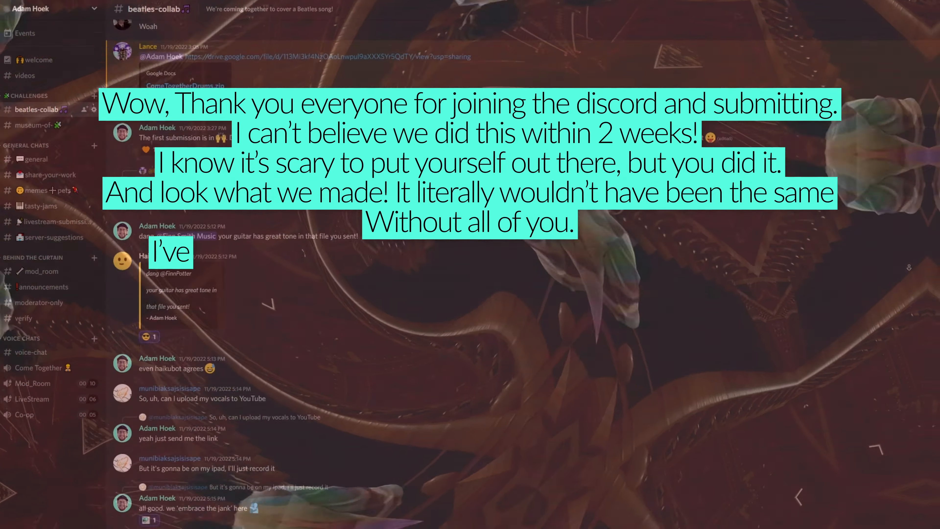
{"action": "scroll", "scroll_direction": "down", "scroll_amount": 3}
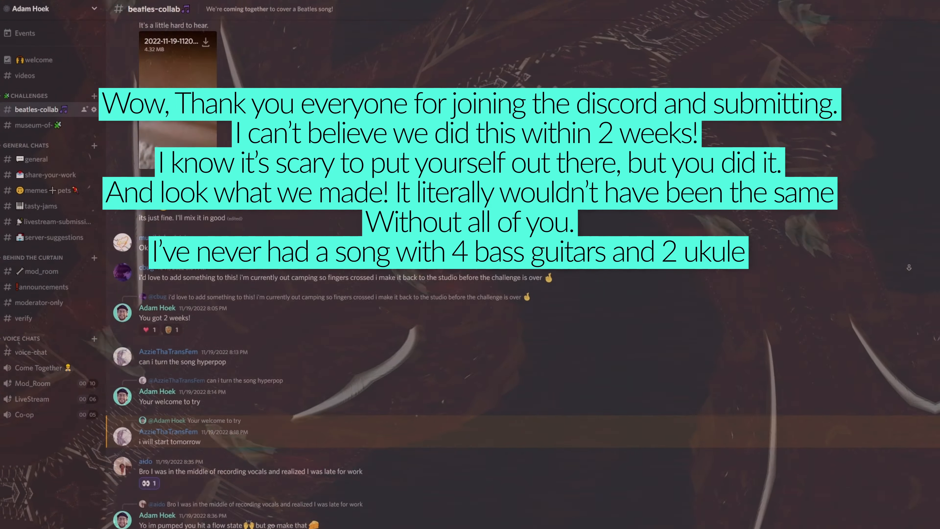
{"action": "scroll", "scroll_direction": "down", "scroll_amount": 3}
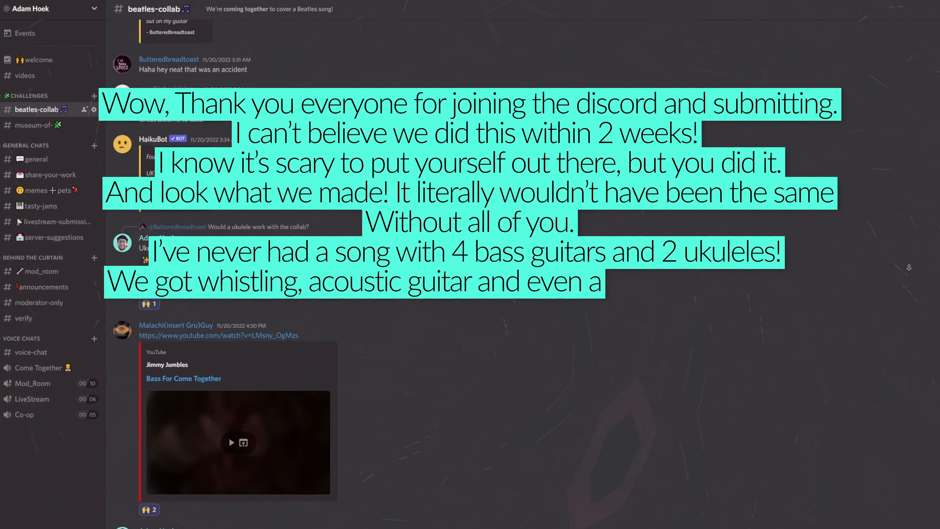
{"action": "scroll", "scroll_direction": "down", "scroll_amount": 3}
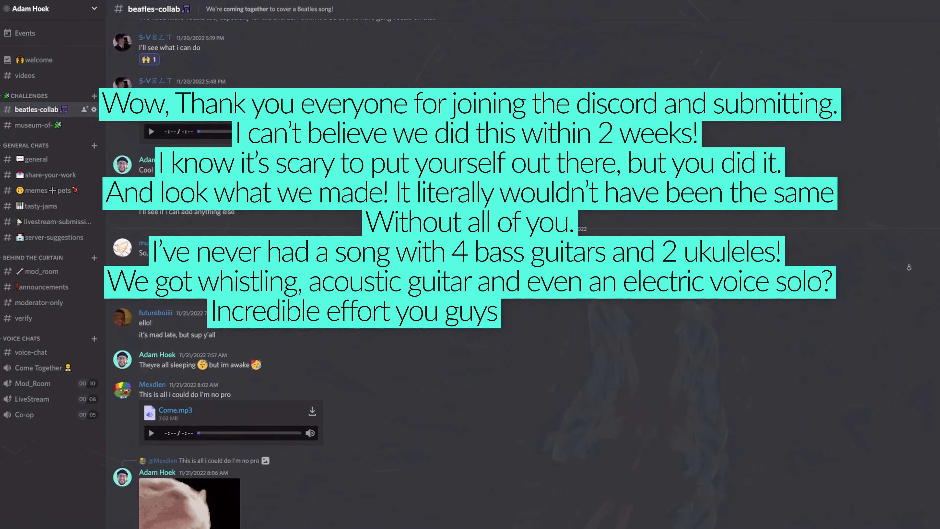
{"action": "scroll", "scroll_direction": "down", "scroll_amount": 3}
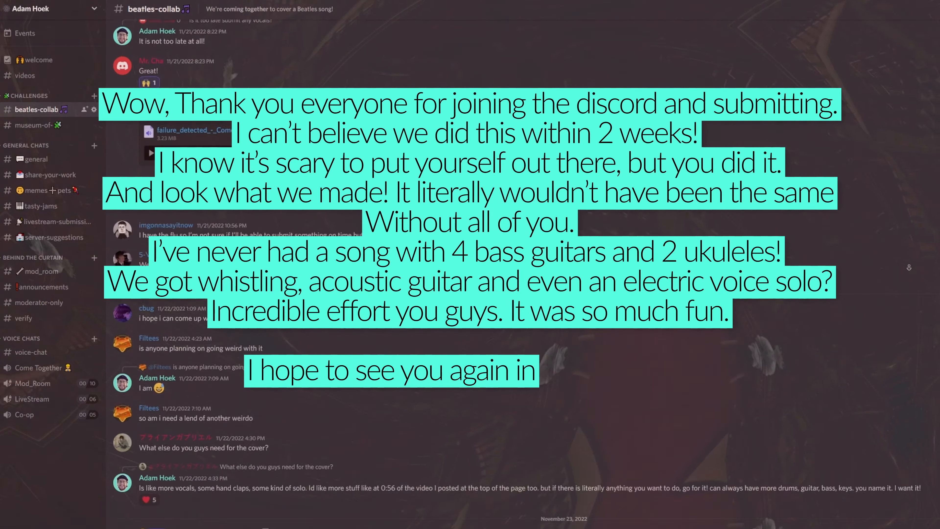
{"action": "scroll", "scroll_direction": "down", "scroll_amount": 3}
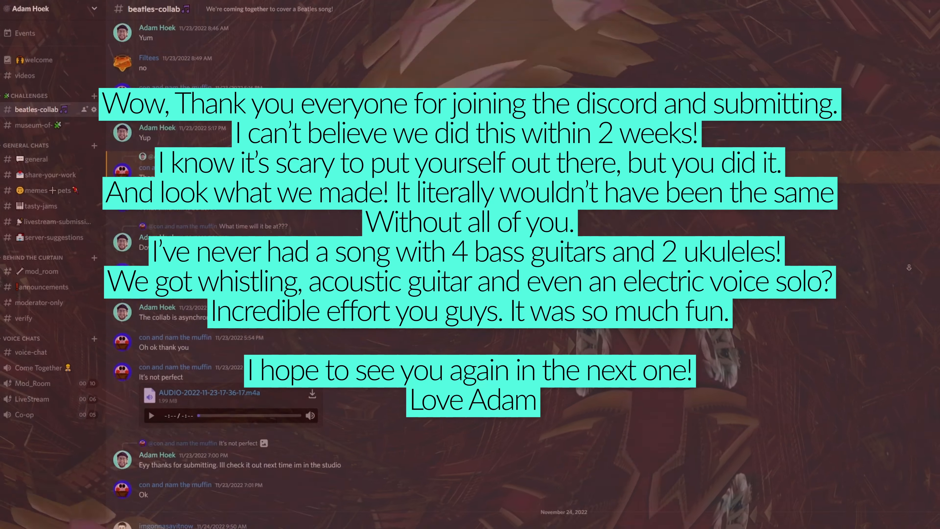
{"action": "scroll", "scroll_direction": "down", "scroll_amount": 3}
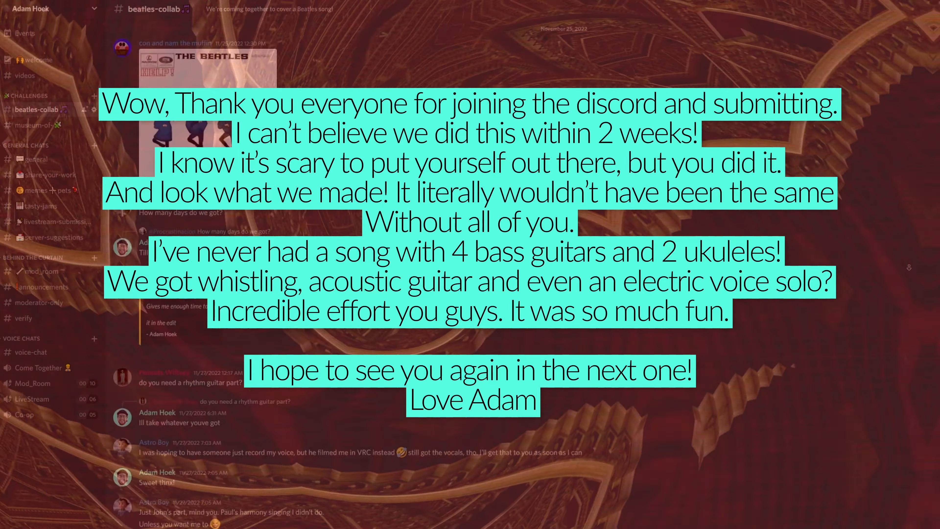
{"action": "scroll", "scroll_direction": "down", "scroll_amount": 3}
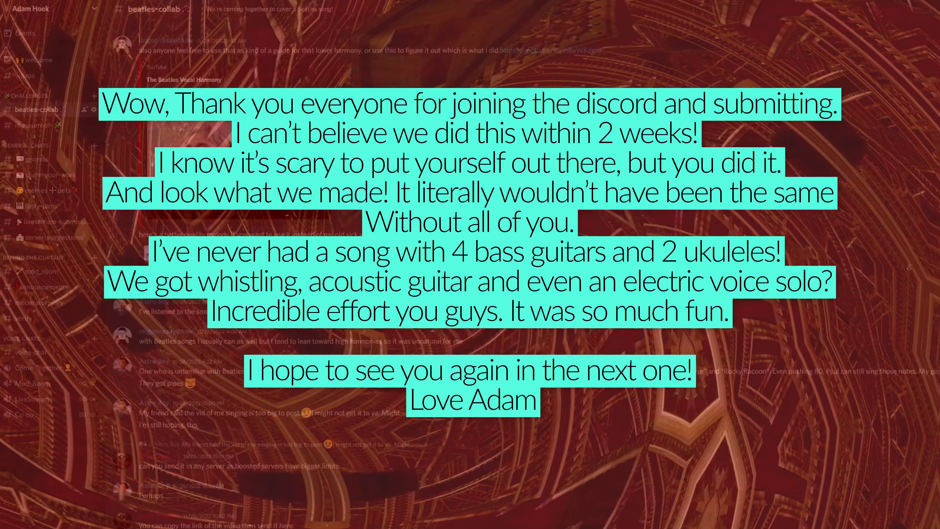